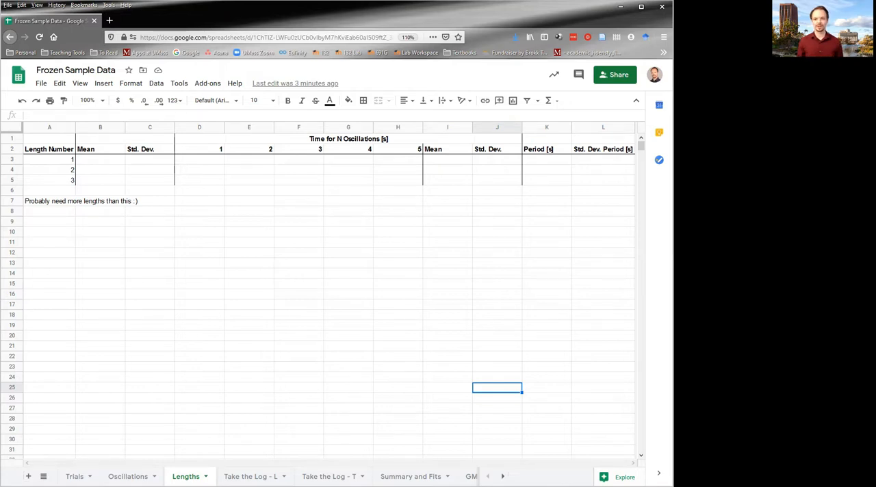
mouse_move(183, 423)
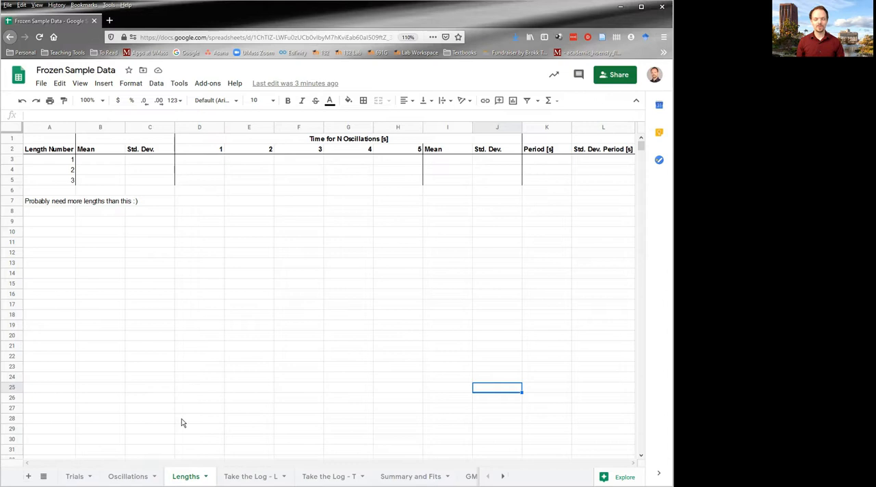
click(99, 160)
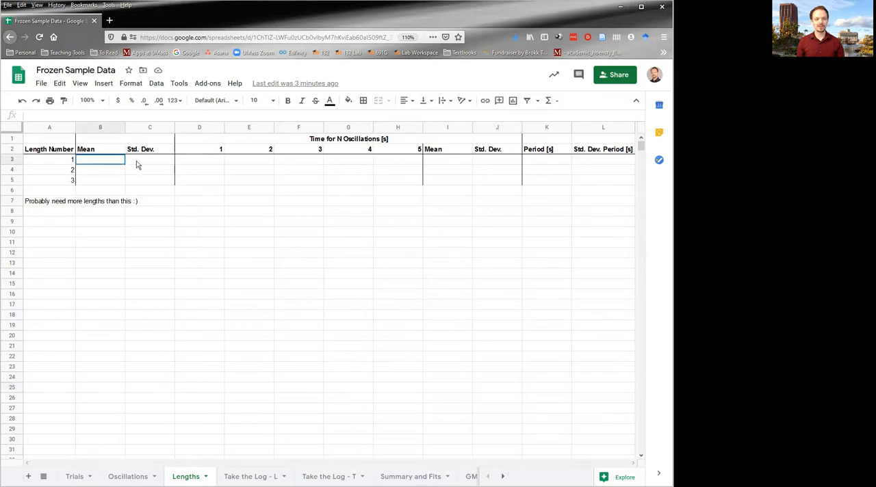
drag(100, 159, 150, 180)
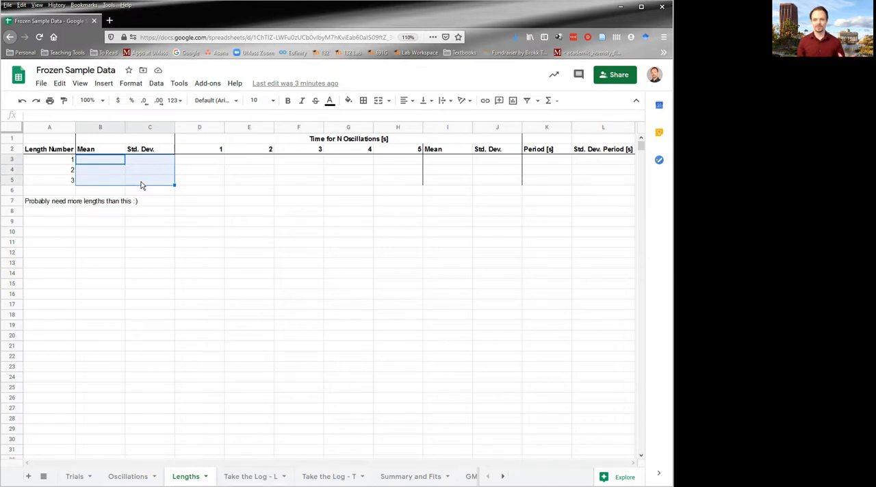
mouse_move(197, 167)
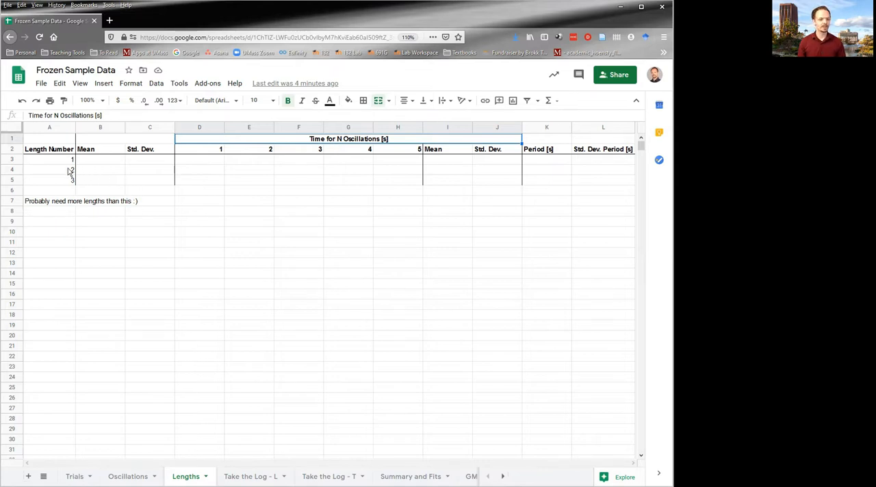
mouse_move(53, 164)
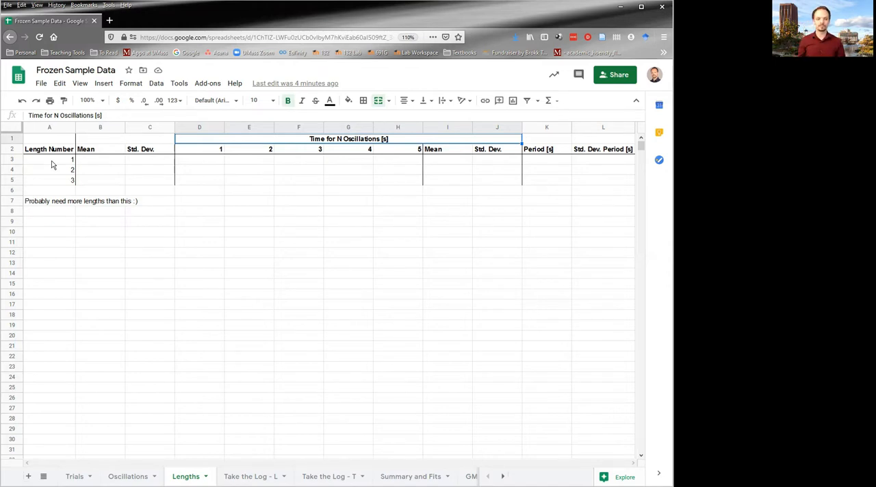
click(100, 160)
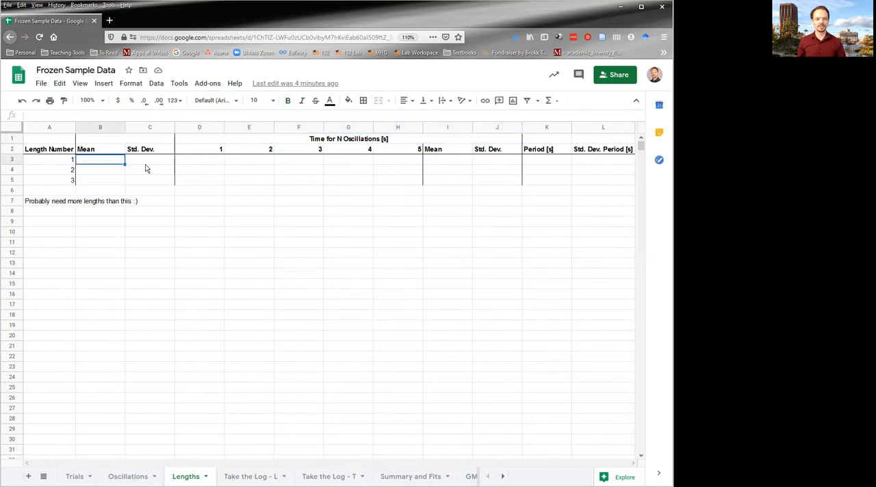
click(199, 160)
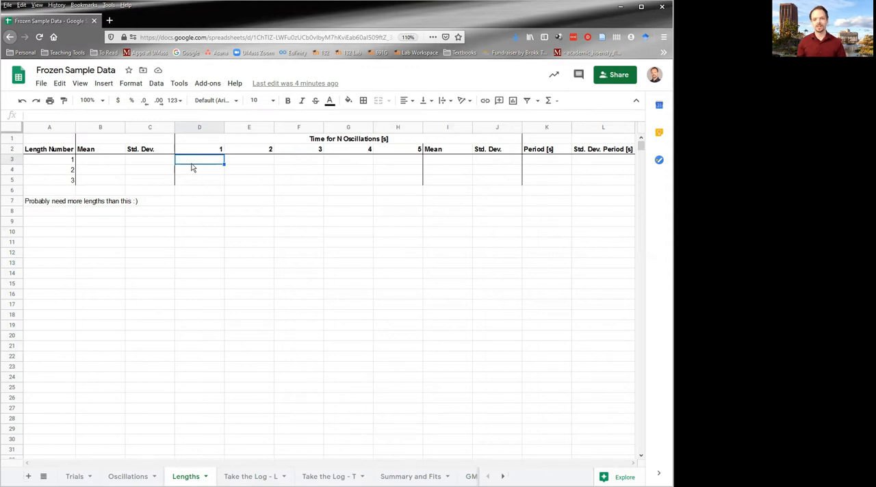
click(248, 159)
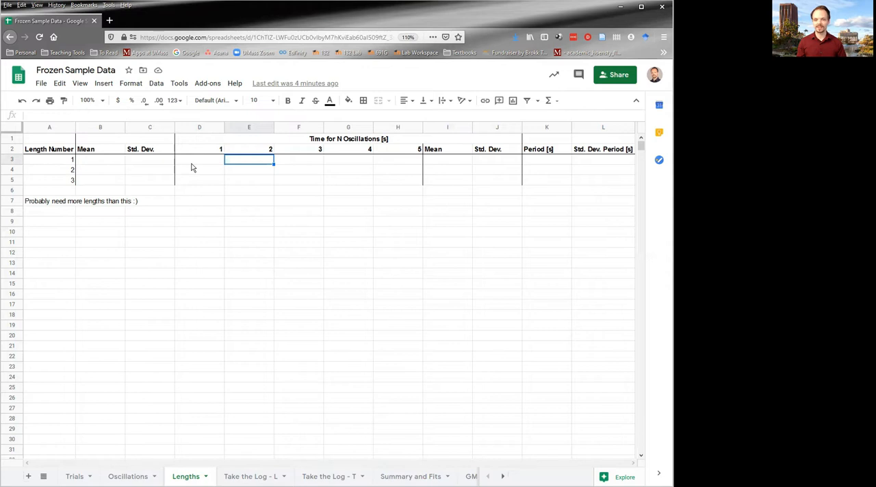
click(298, 159)
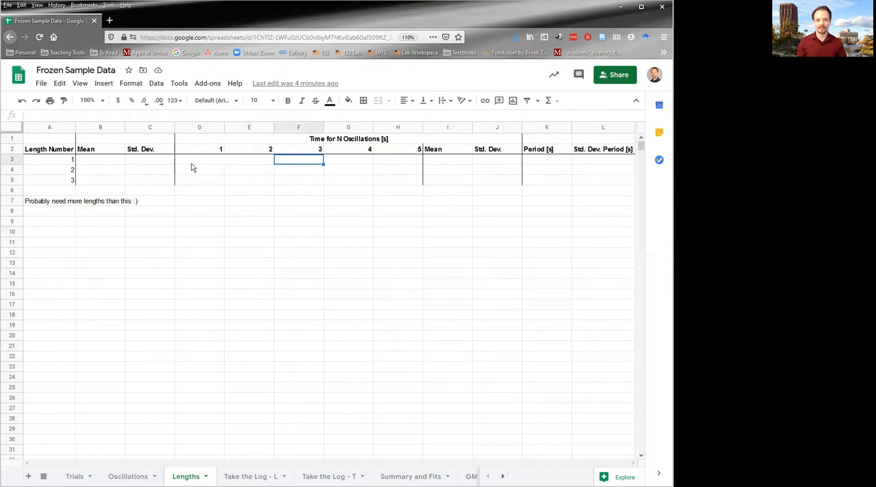
click(448, 159)
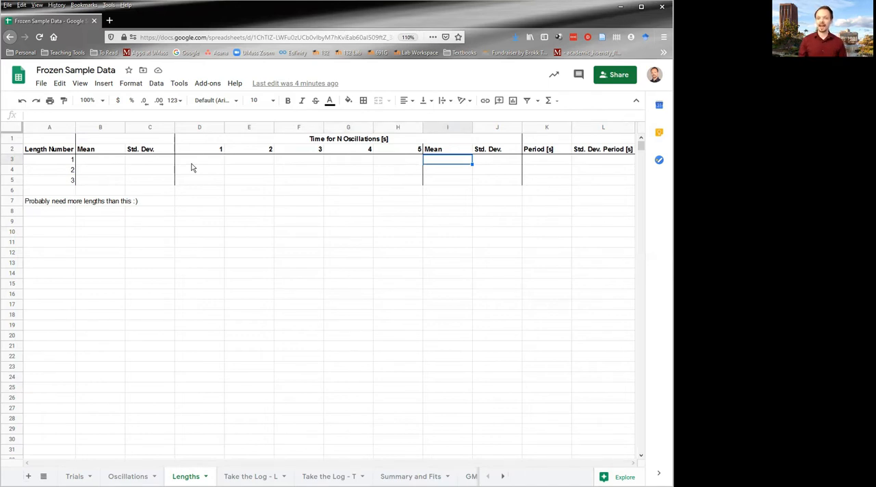
click(497, 160)
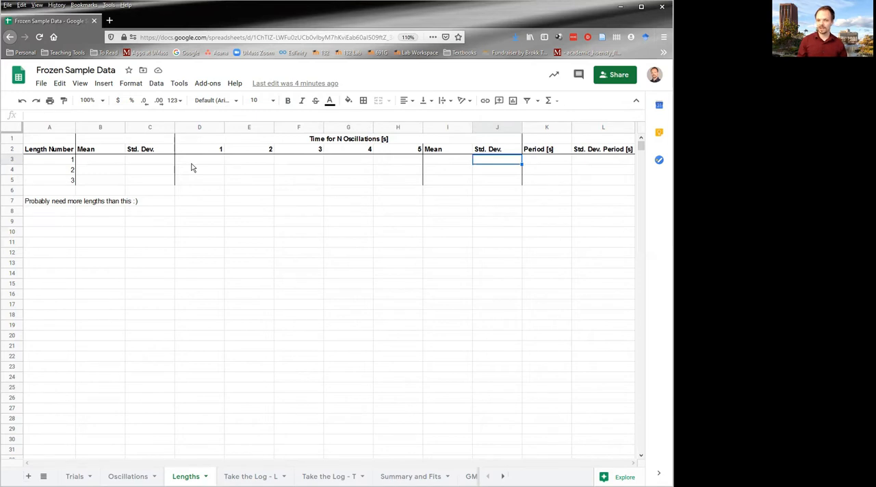
click(546, 159)
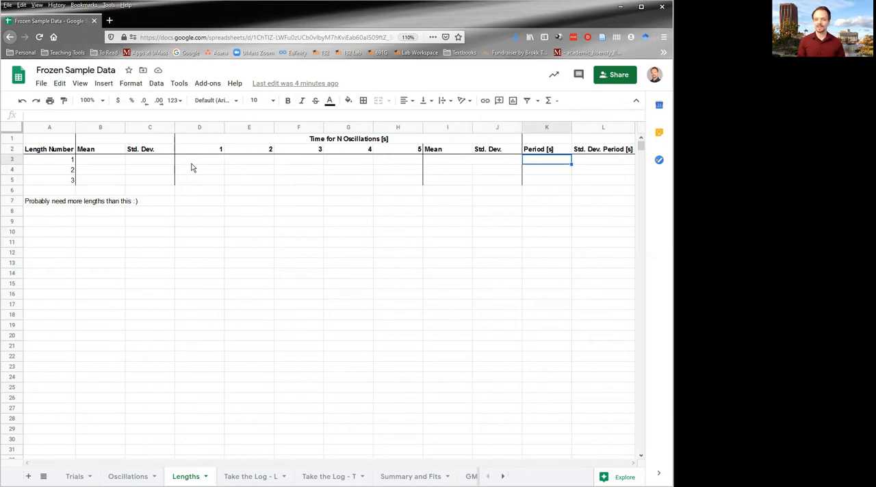
mouse_move(336, 144)
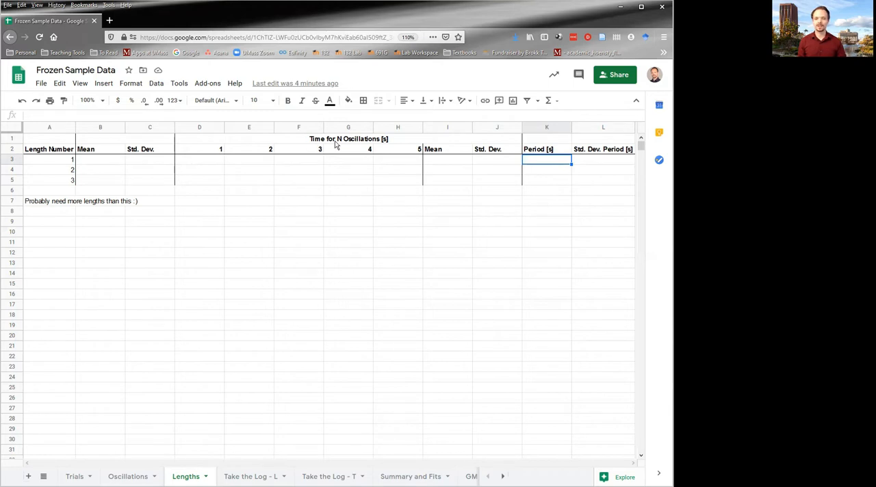
click(348, 138)
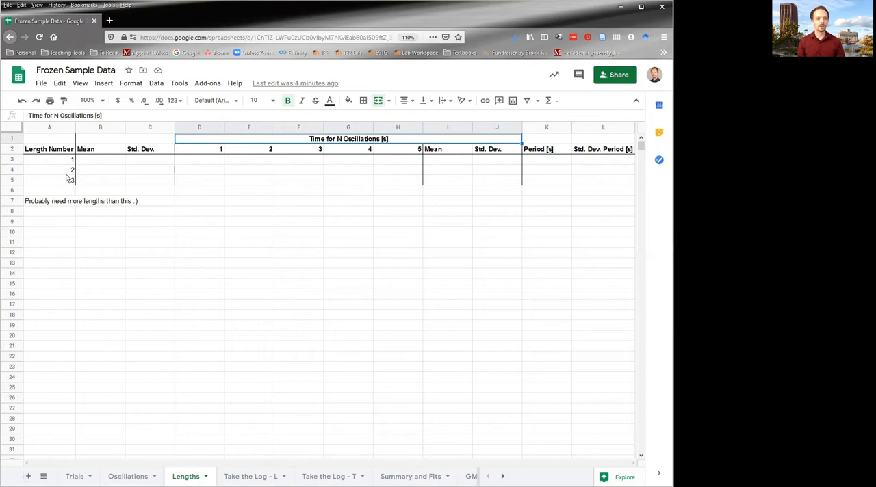
click(49, 169)
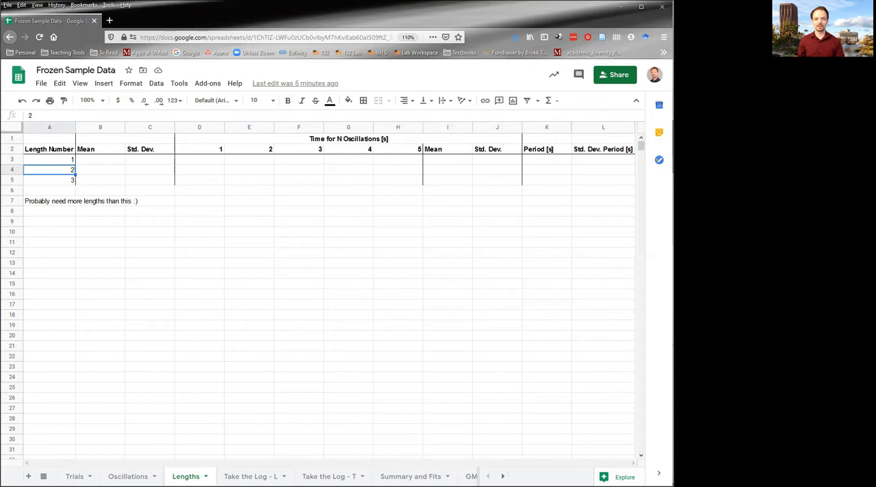
mouse_move(596, 178)
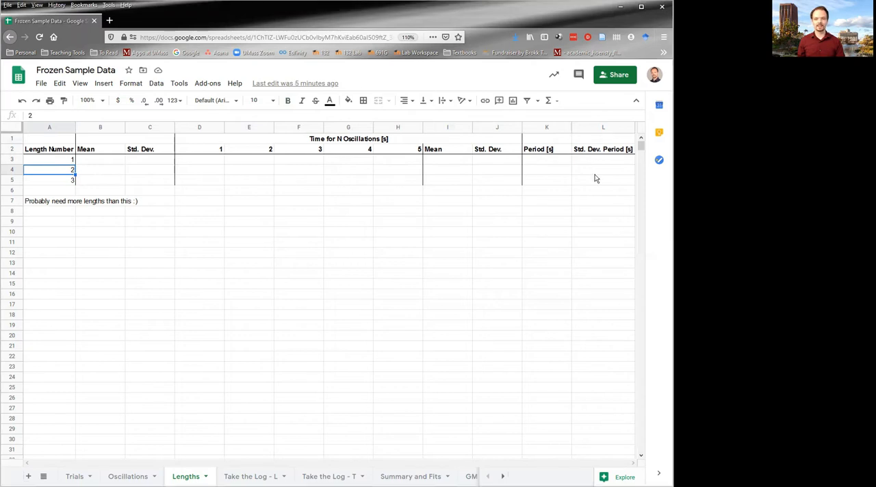
click(50, 180)
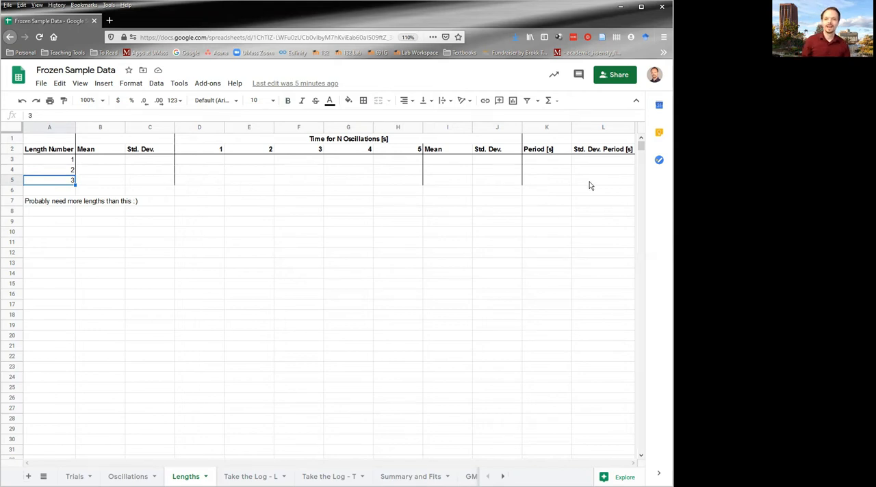
mouse_move(437, 165)
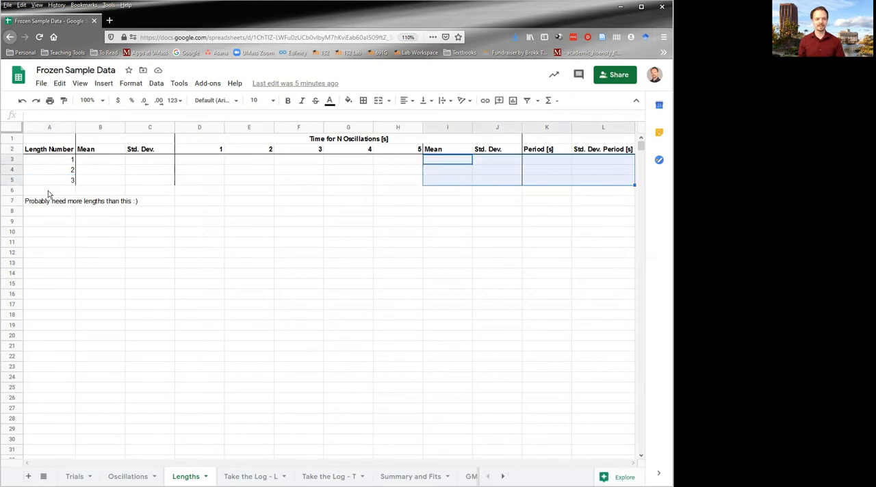
click(49, 190)
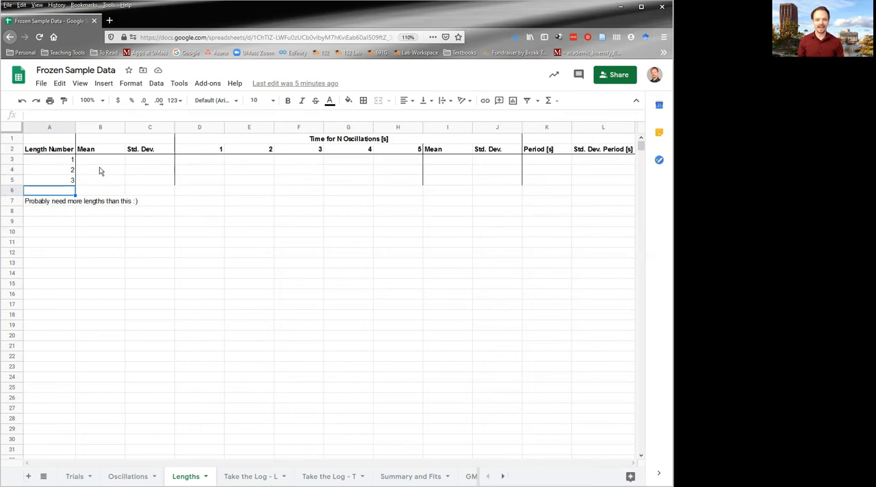
drag(100, 159, 124, 180)
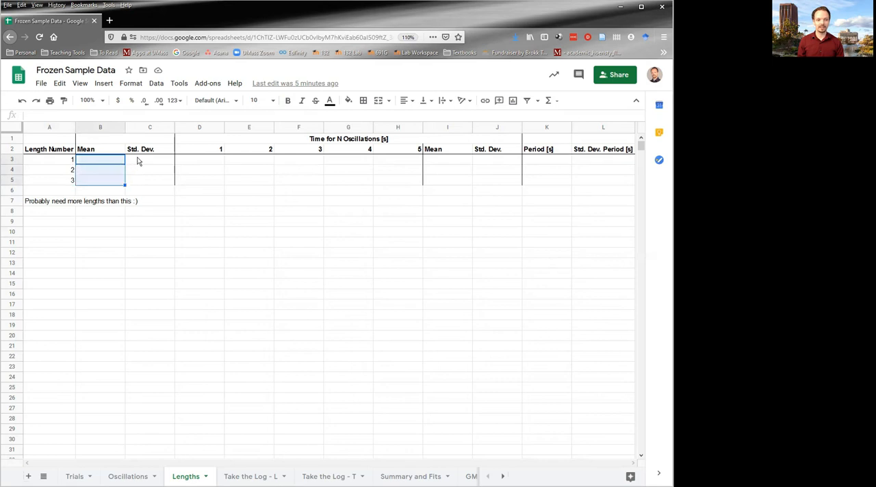
click(149, 159)
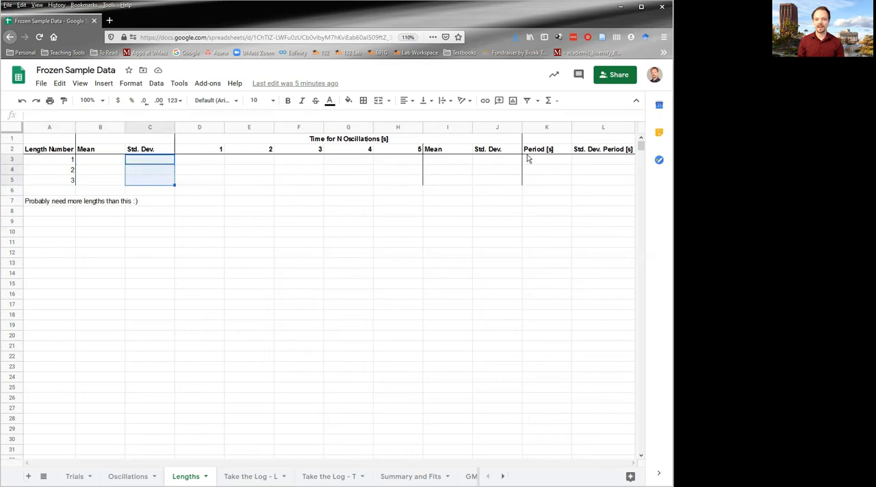